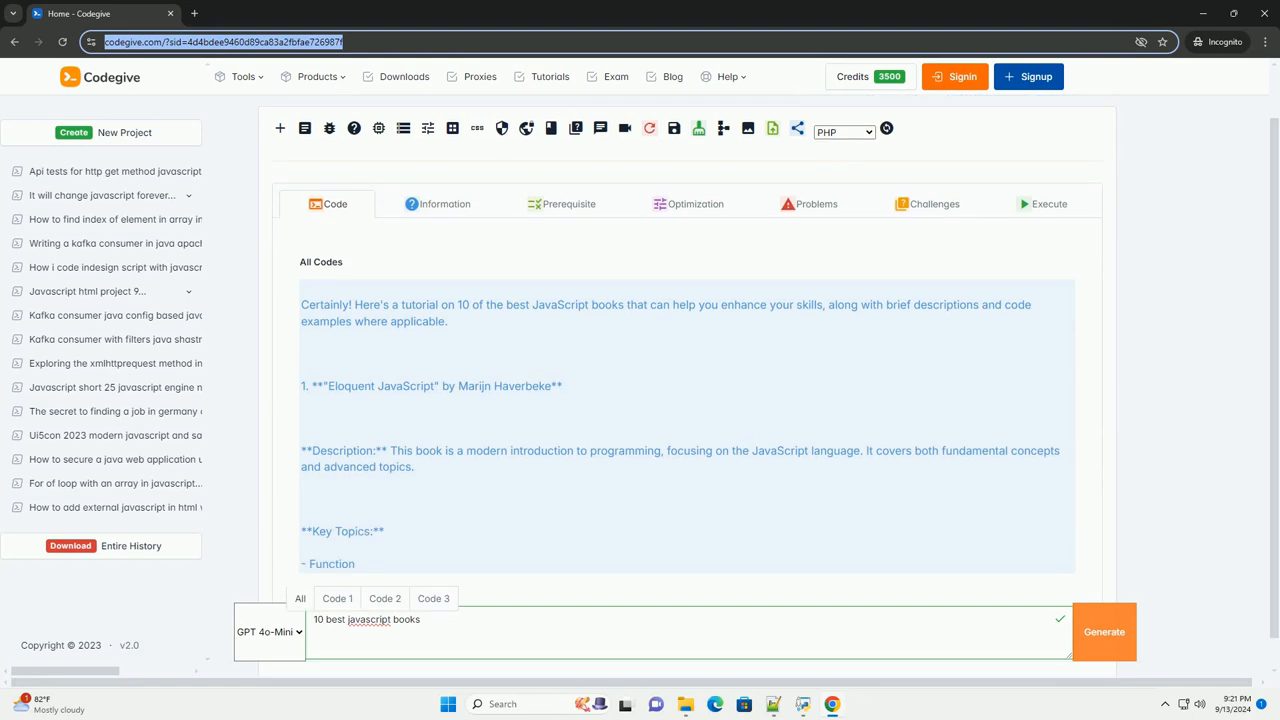
pyautogui.scroll(-3)
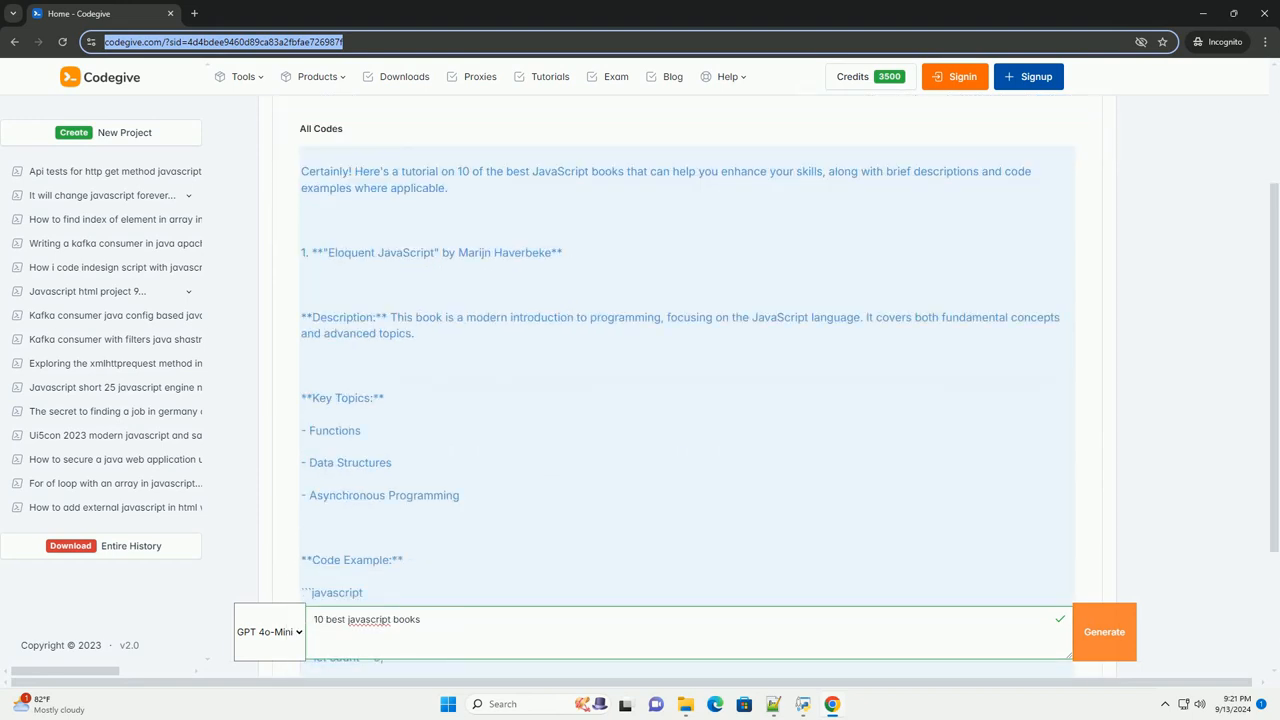
pyautogui.scroll(-3)
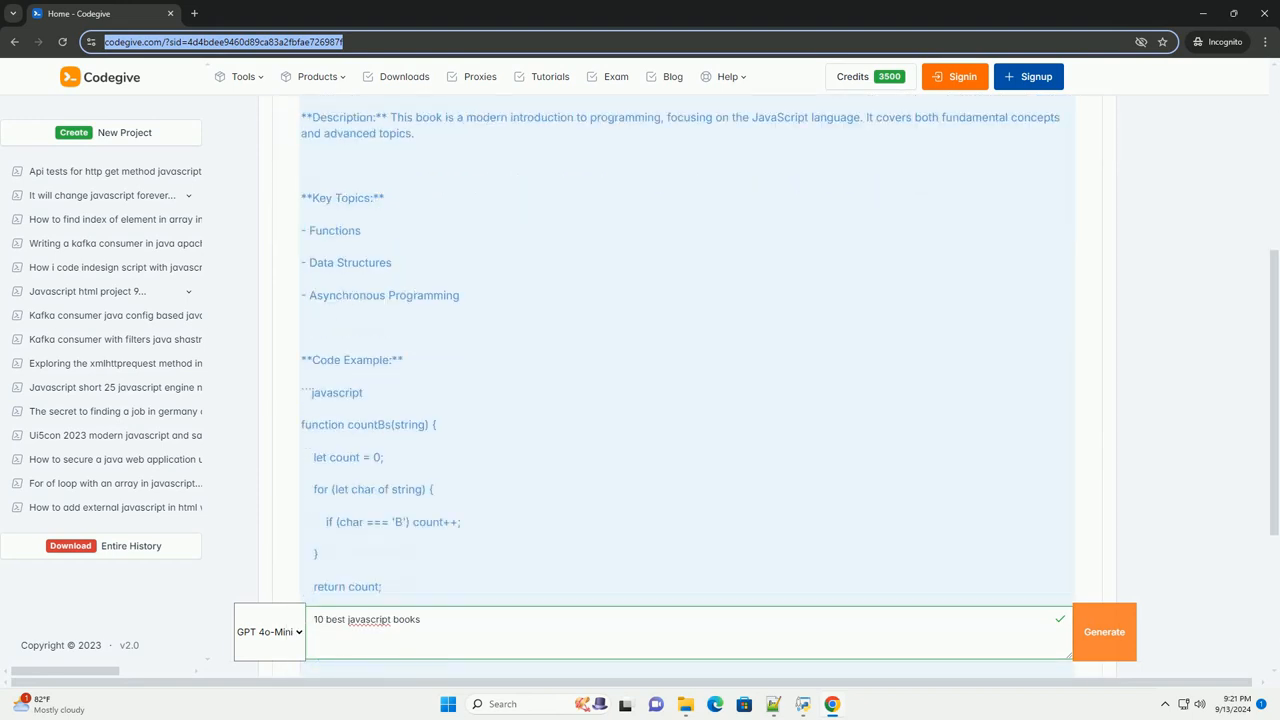
pyautogui.scroll(-3)
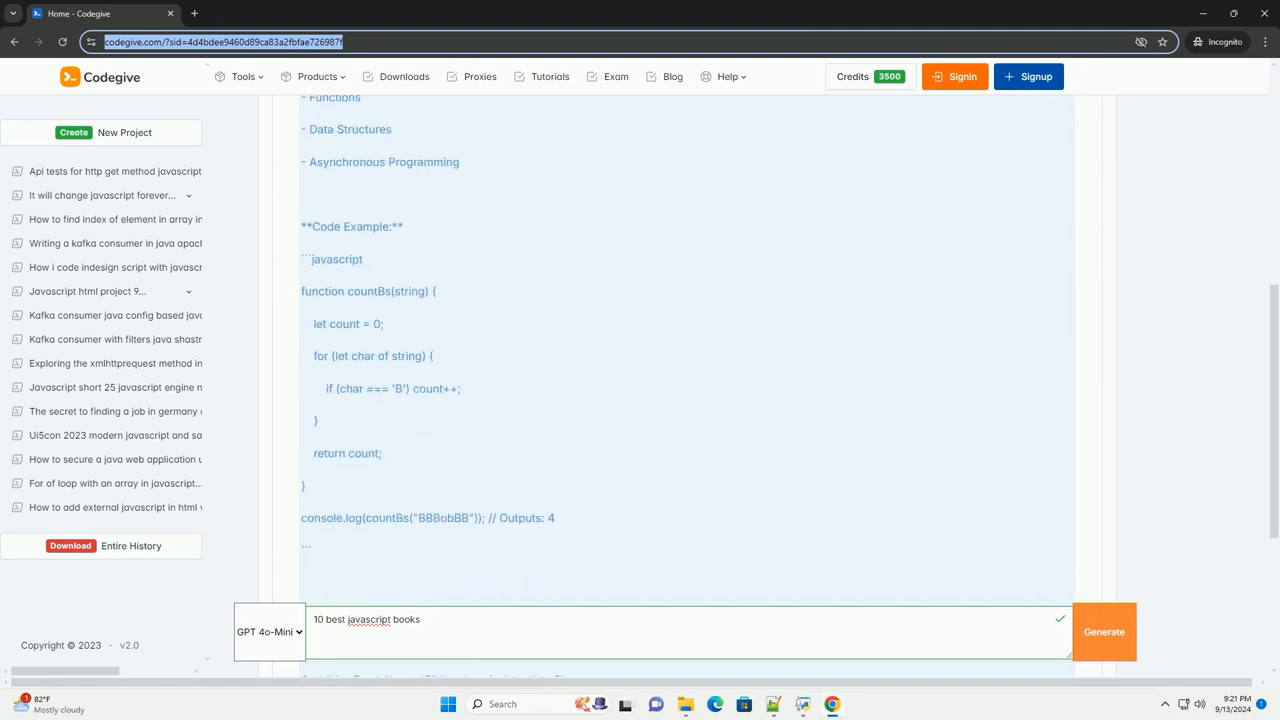
pyautogui.scroll(-3)
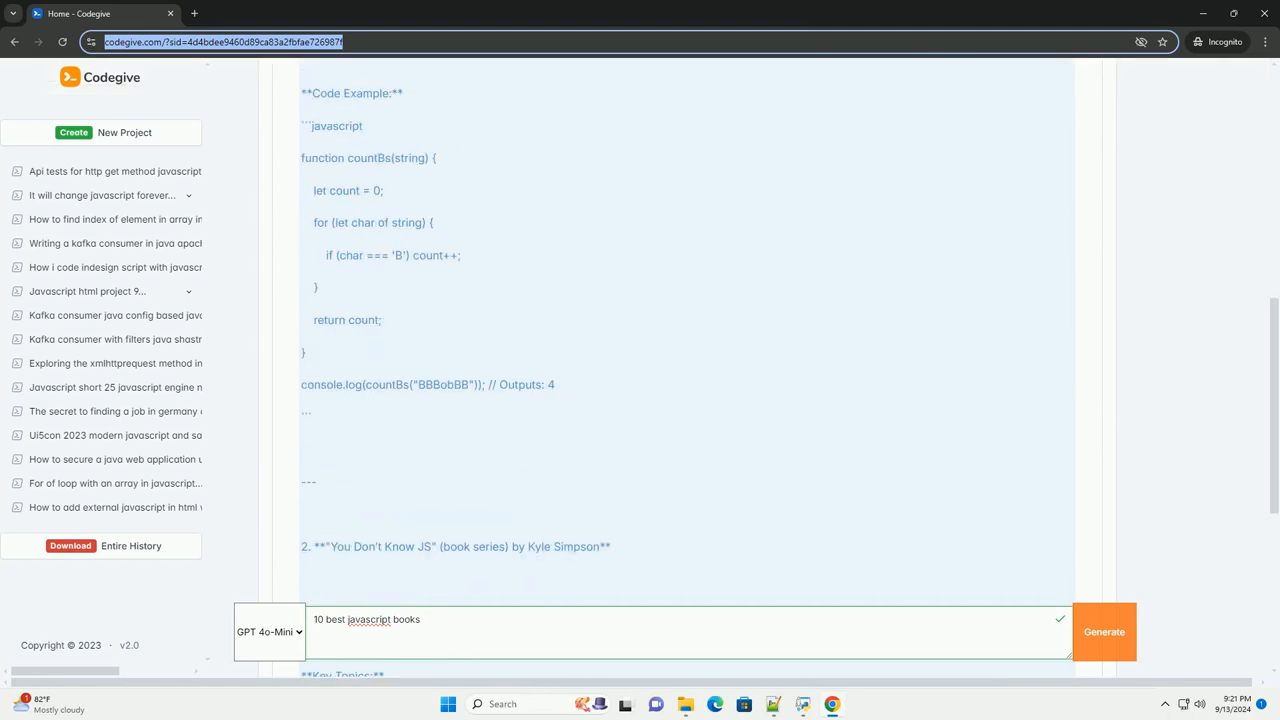
pyautogui.scroll(-3)
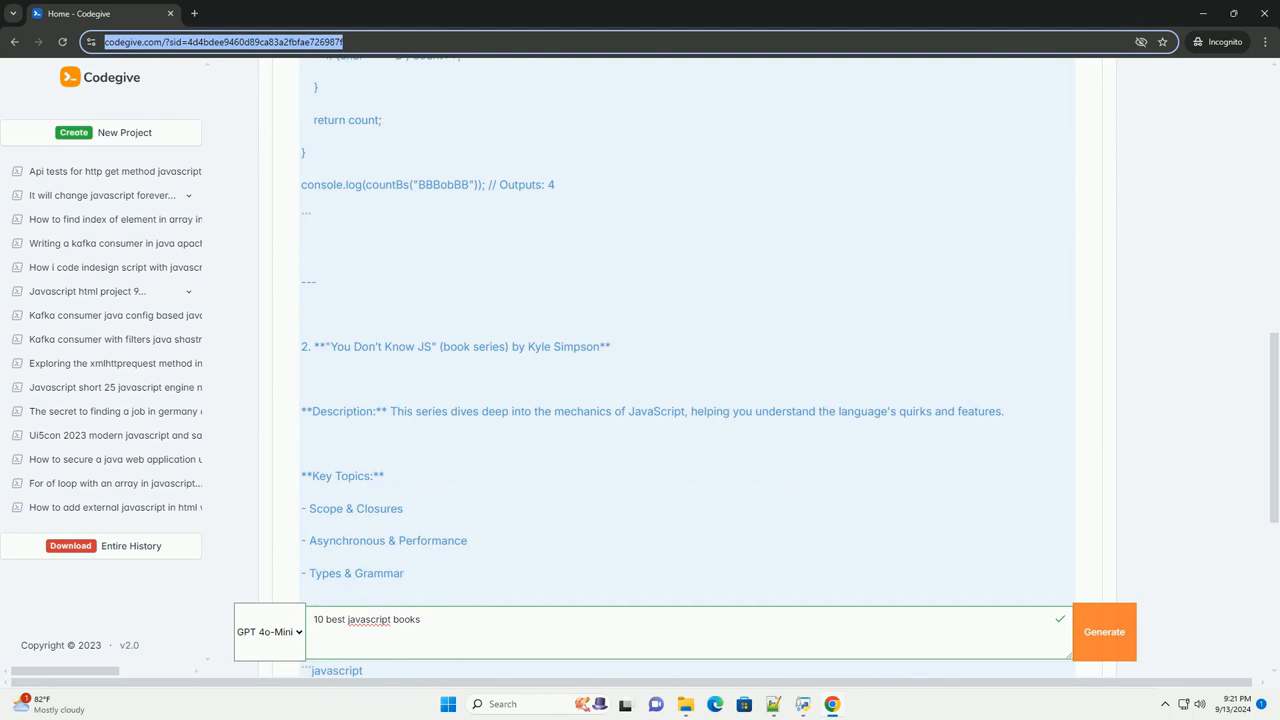
pyautogui.scroll(-3)
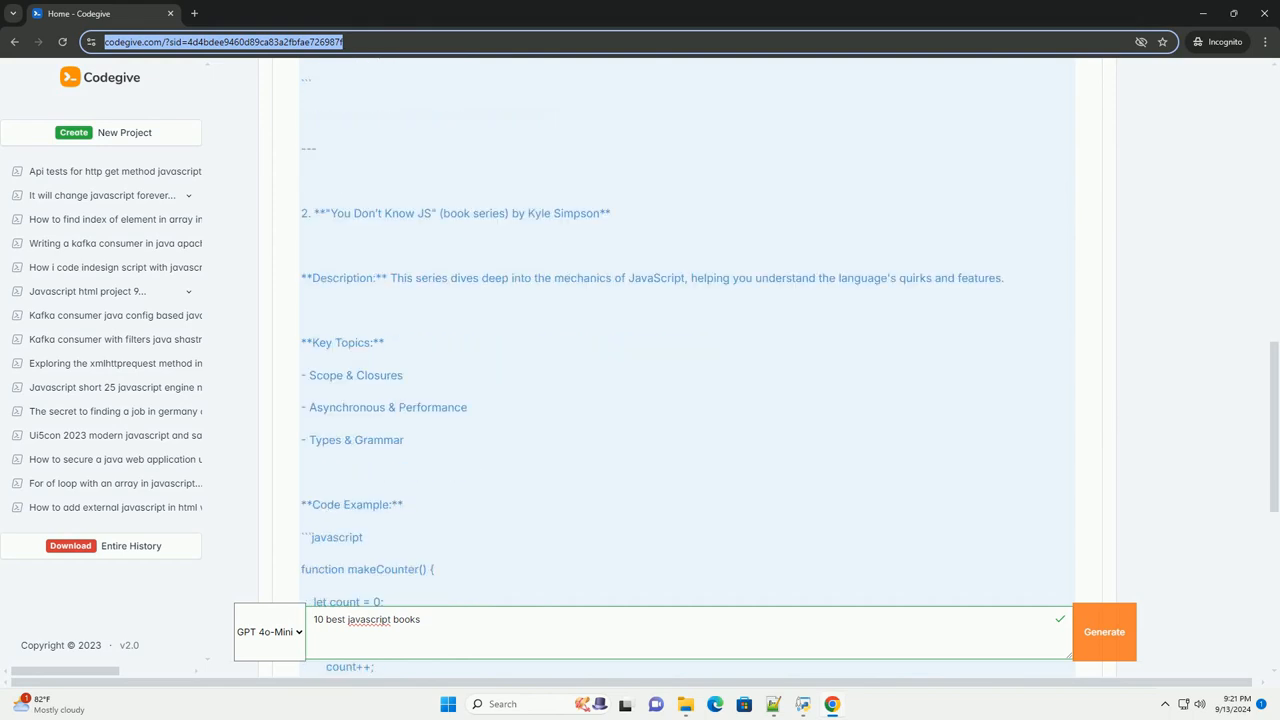
pyautogui.scroll(-3)
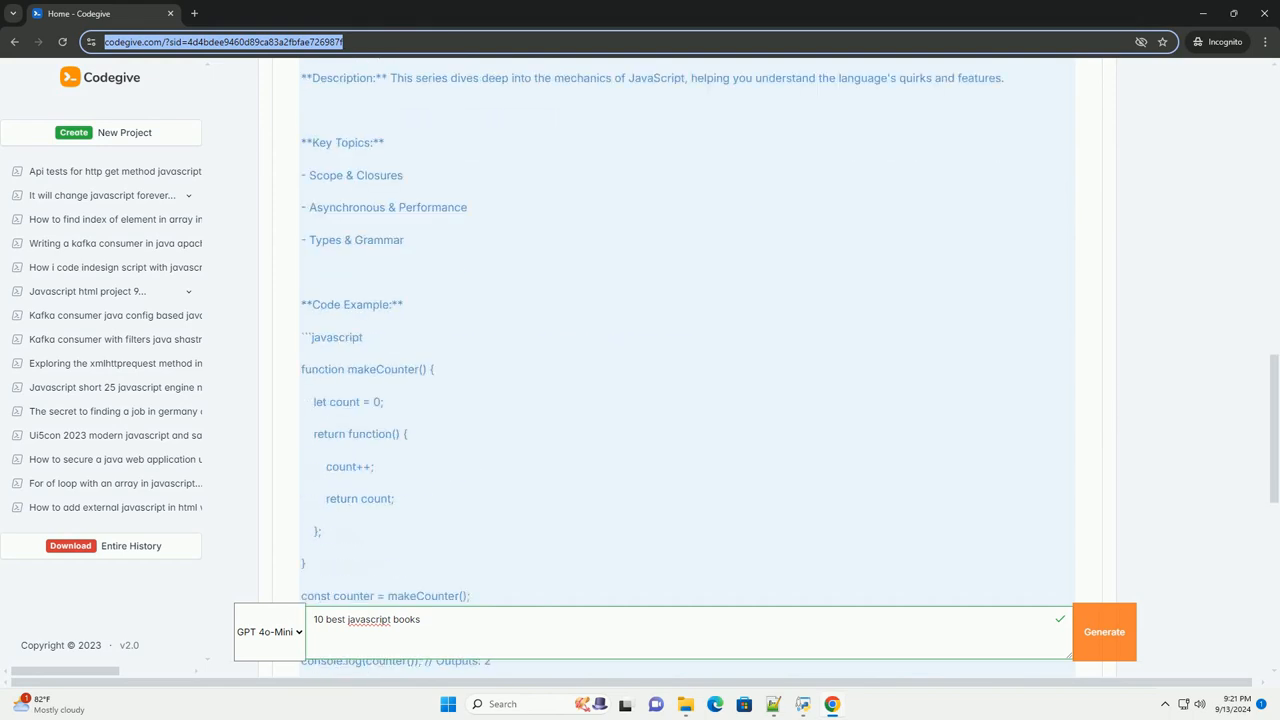
pyautogui.scroll(-3)
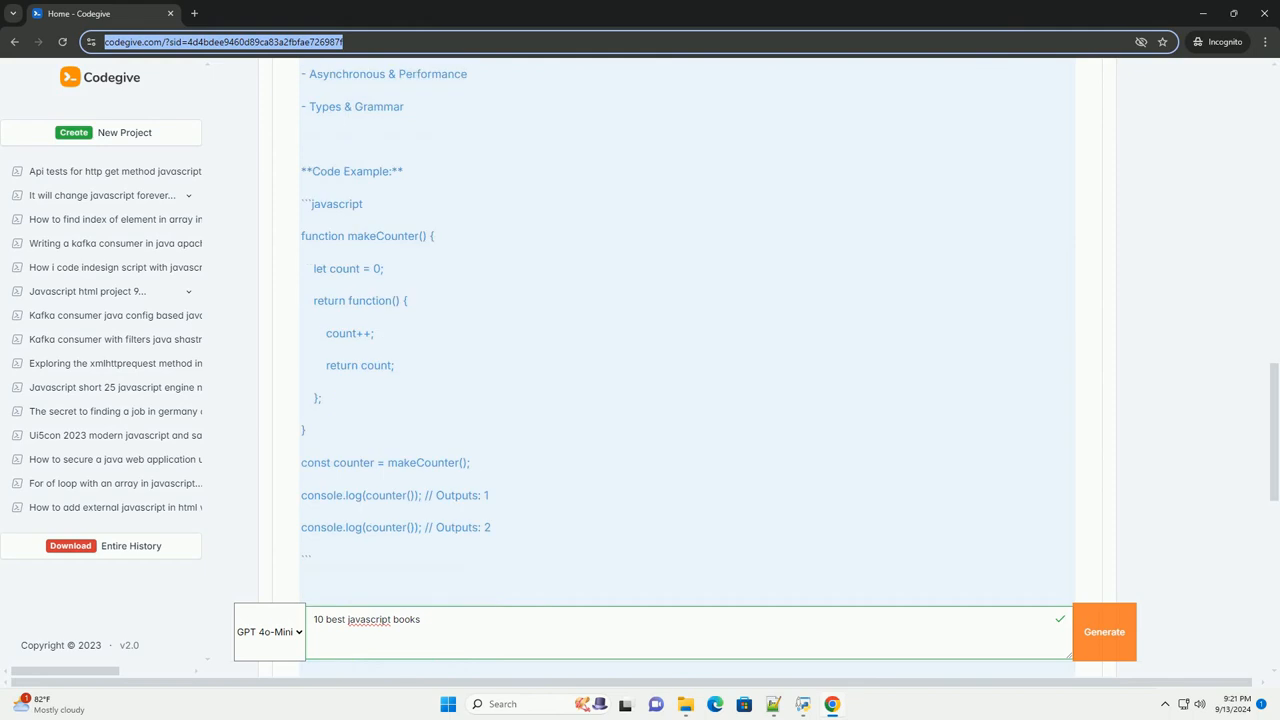
pyautogui.scroll(-3)
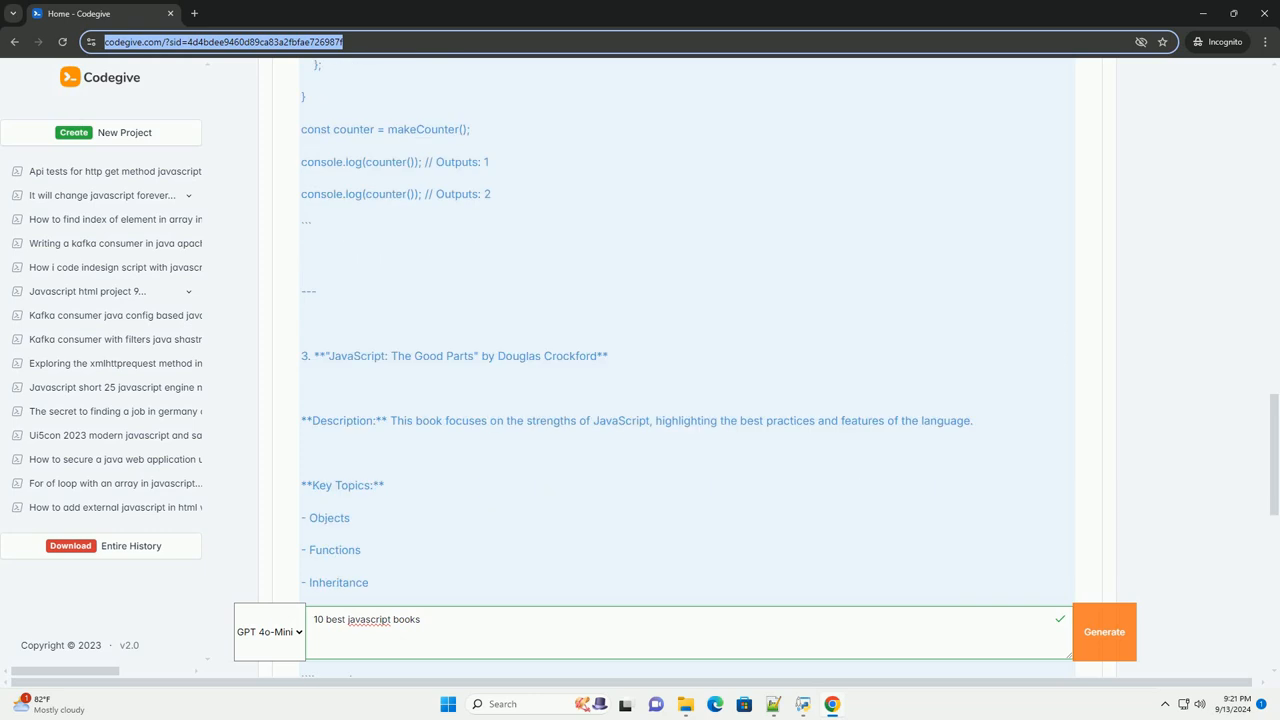
pyautogui.scroll(-3)
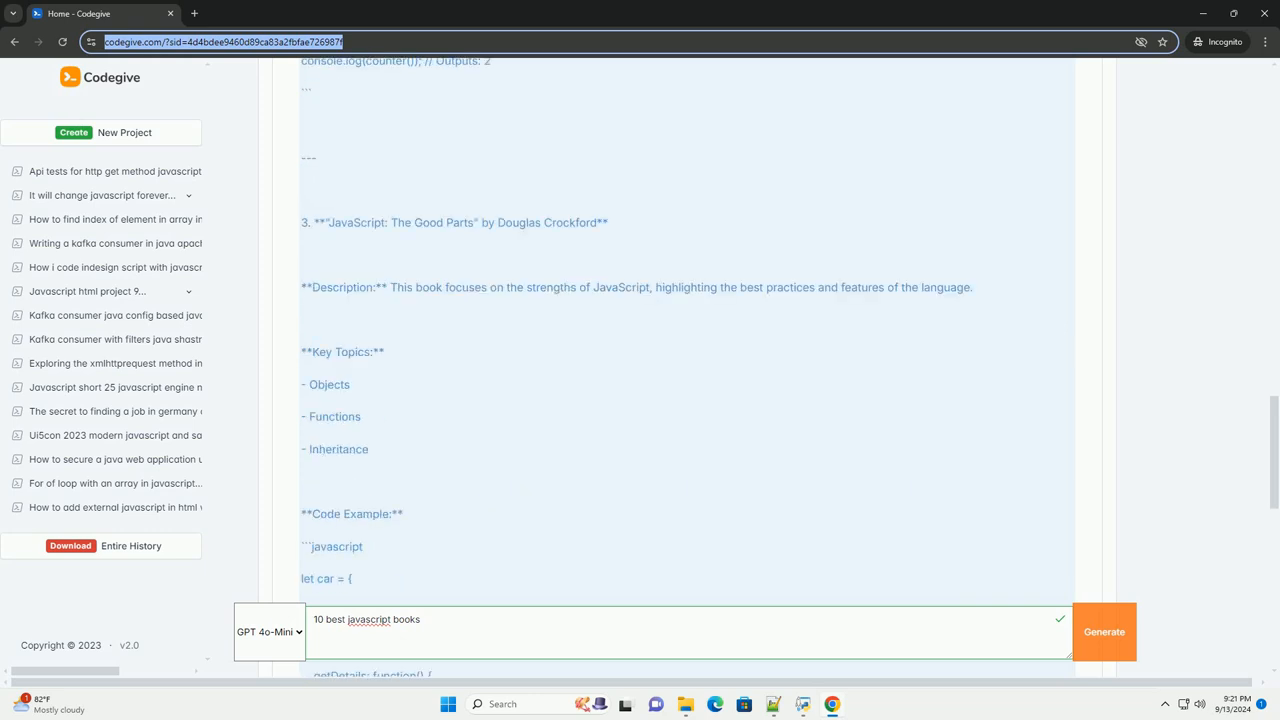
pyautogui.scroll(-3)
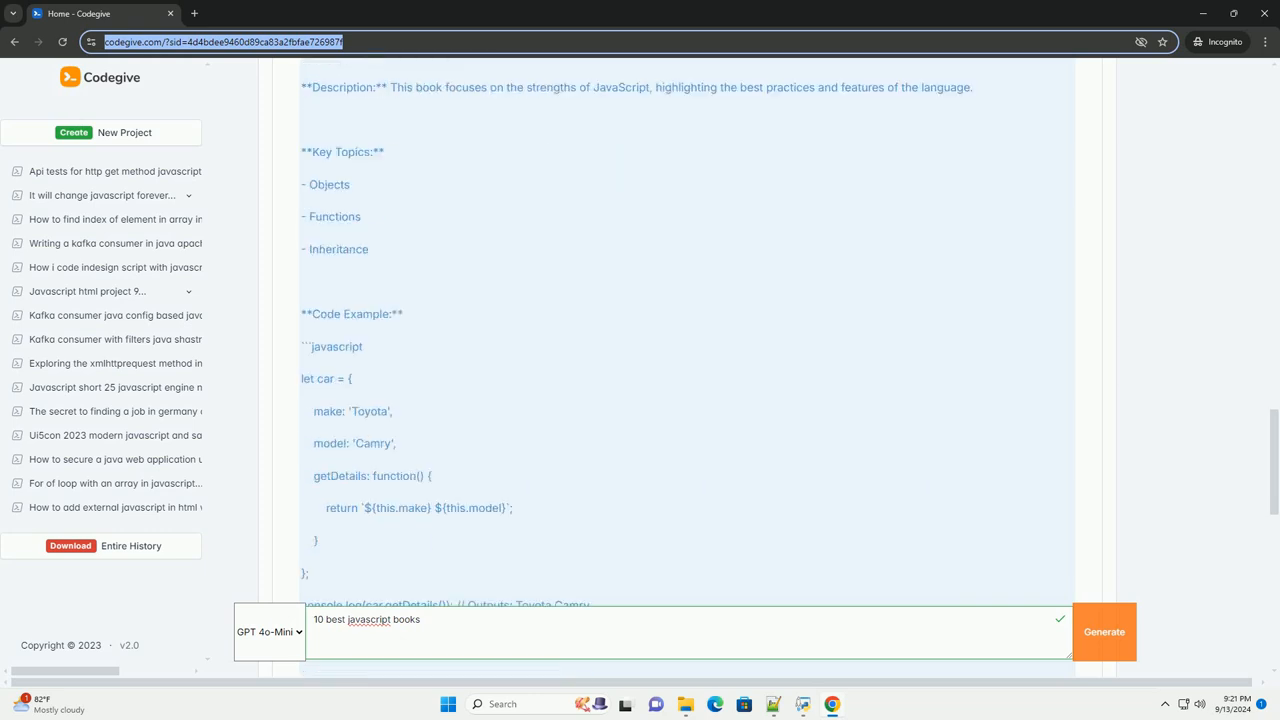
pyautogui.scroll(-3)
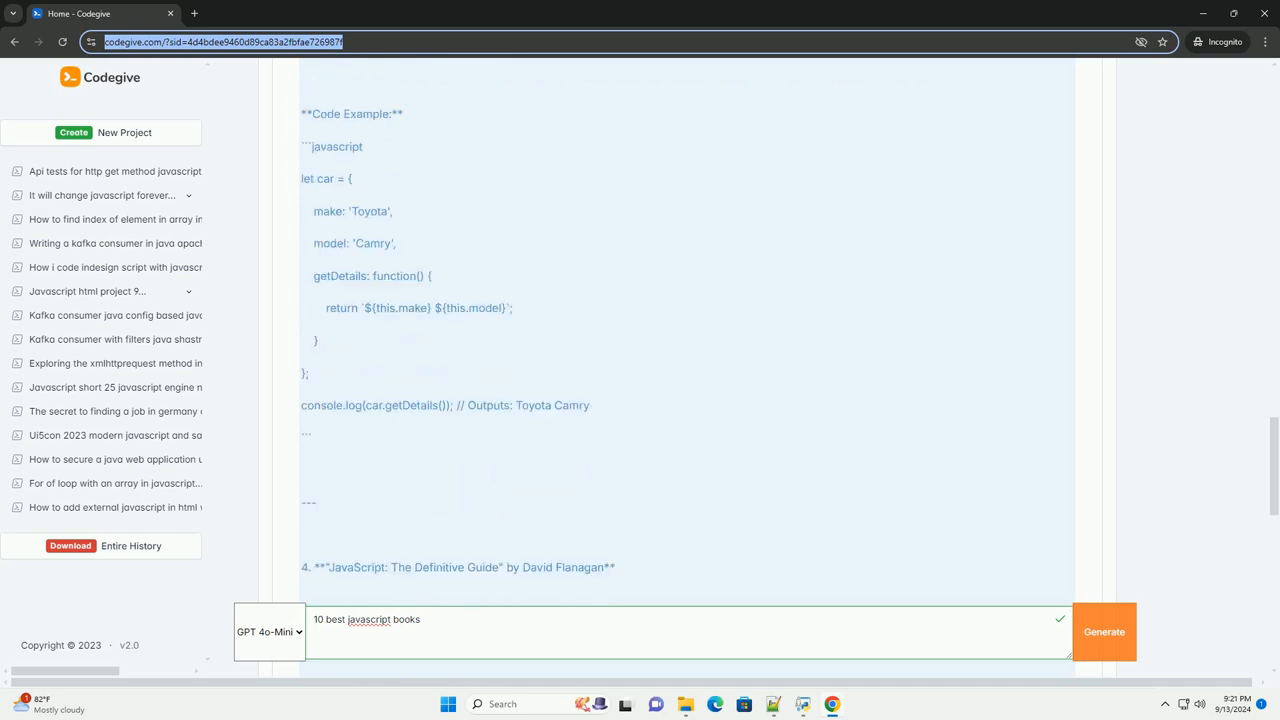
pyautogui.scroll(-3)
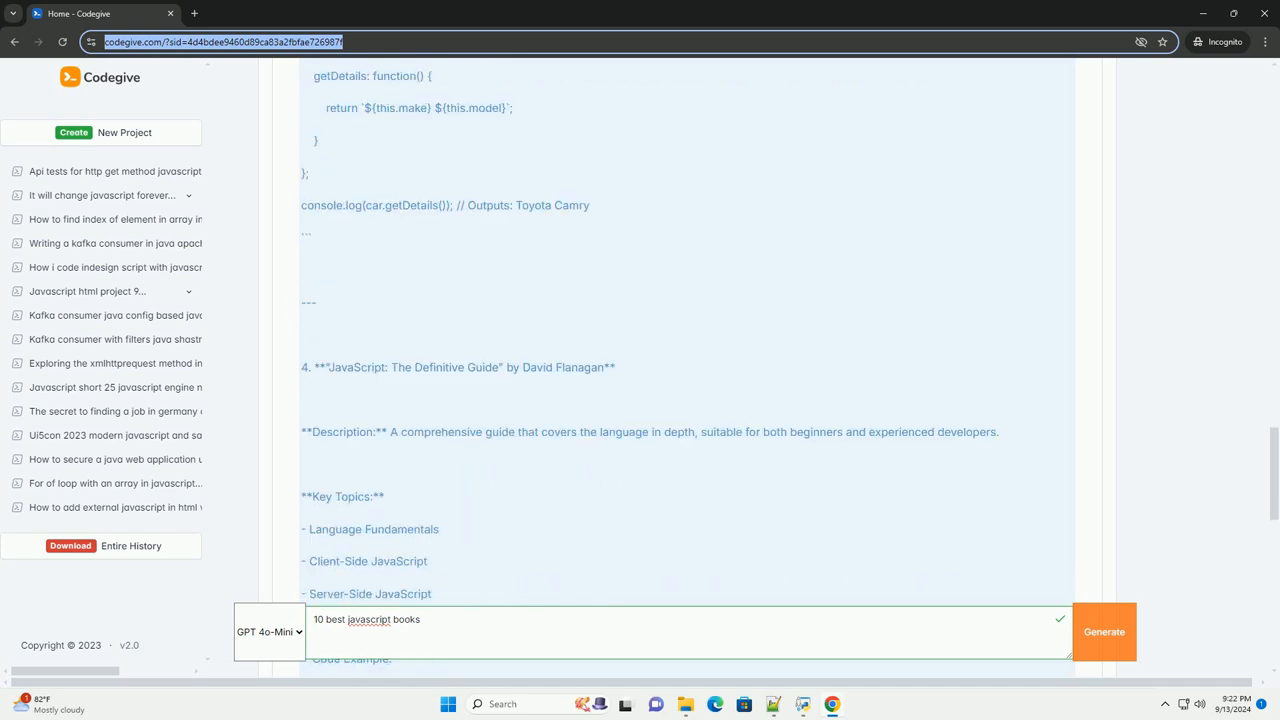
pyautogui.scroll(-3)
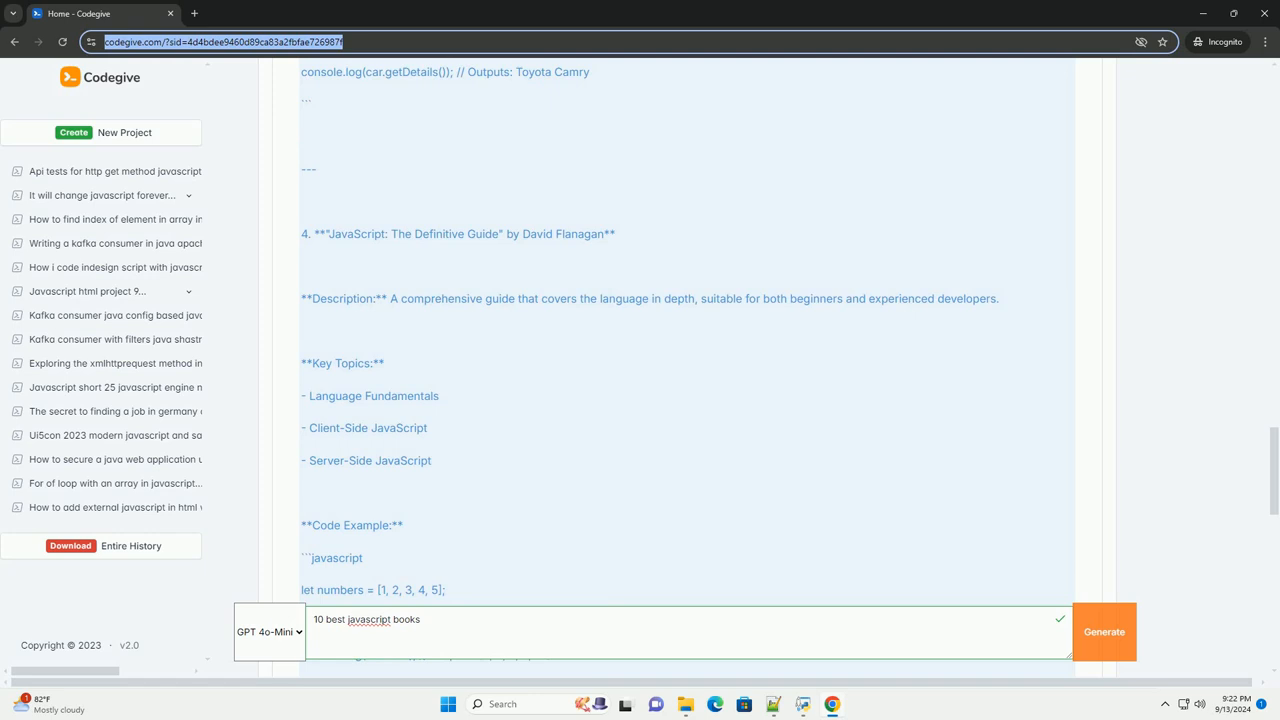
pyautogui.scroll(-3)
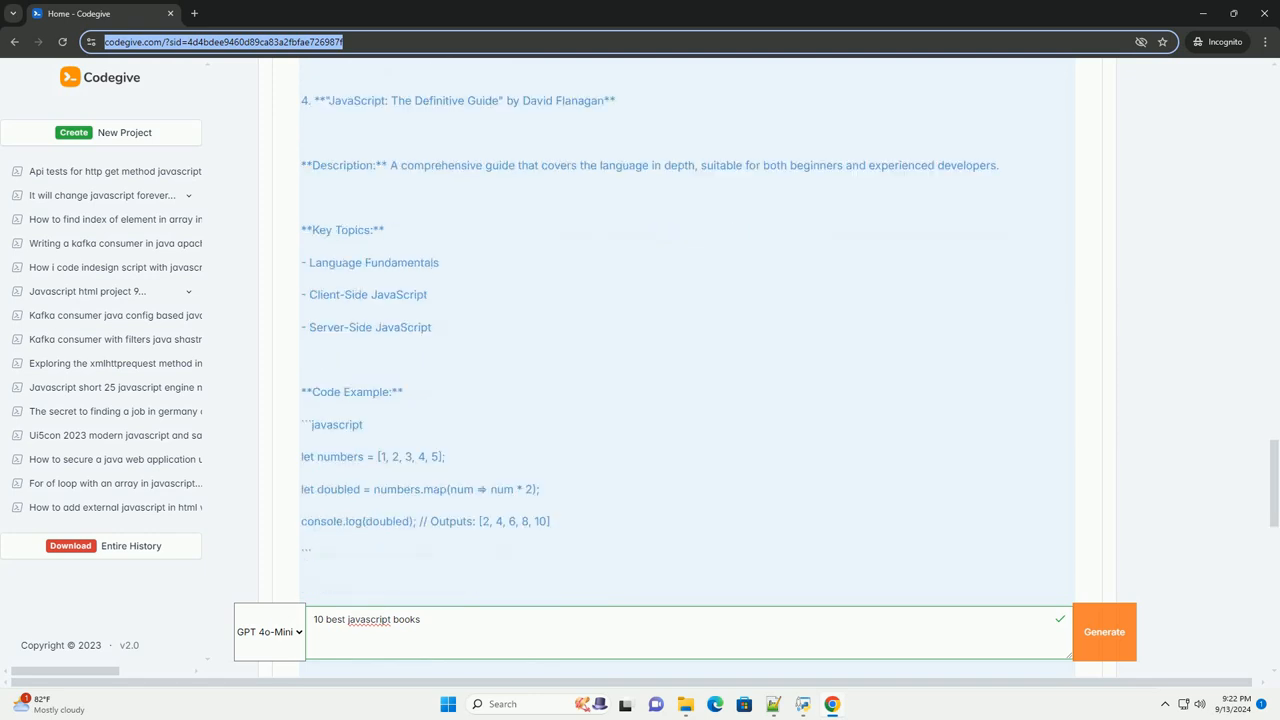
pyautogui.scroll(-3)
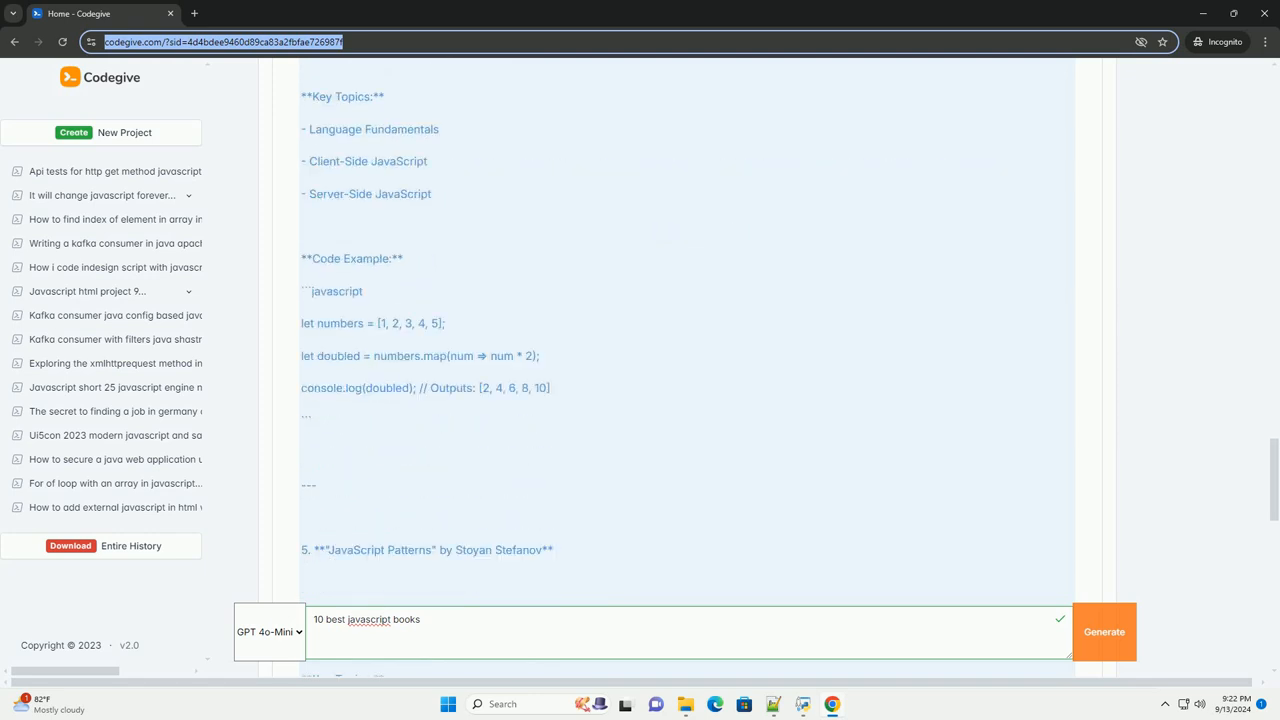
pyautogui.scroll(-3)
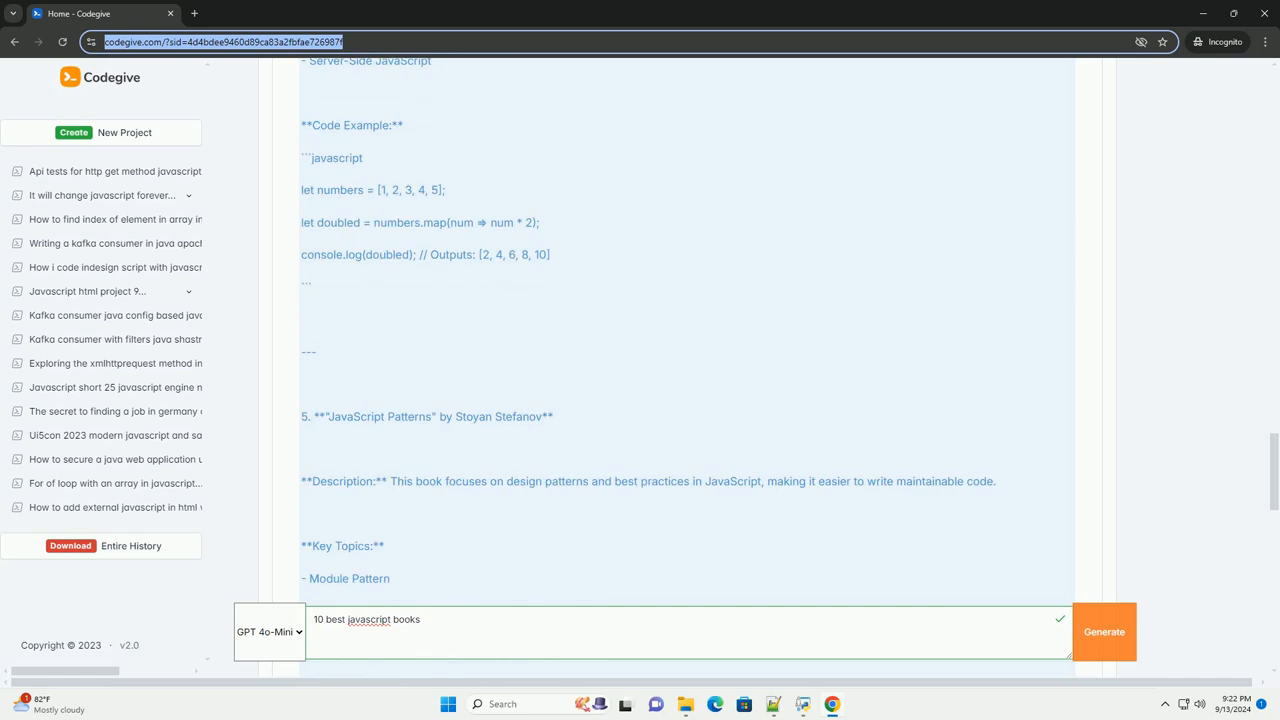
pyautogui.scroll(-3)
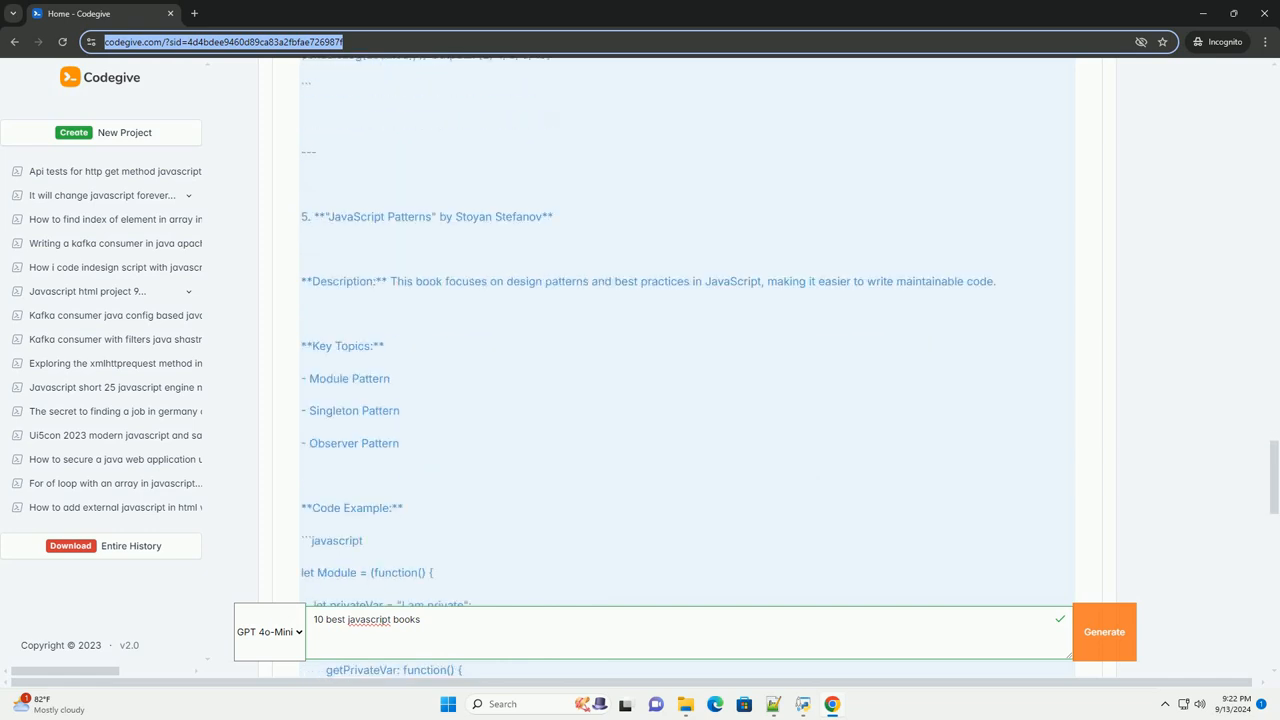
pyautogui.scroll(-3)
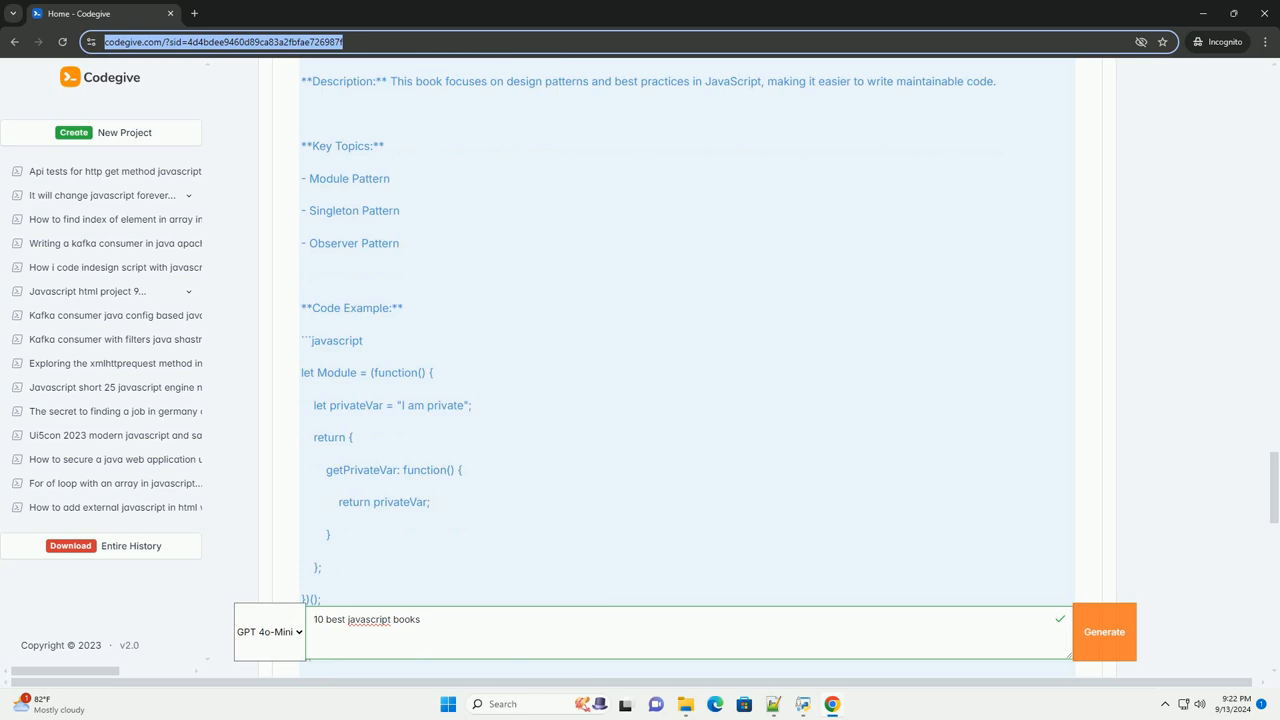
pyautogui.scroll(-3)
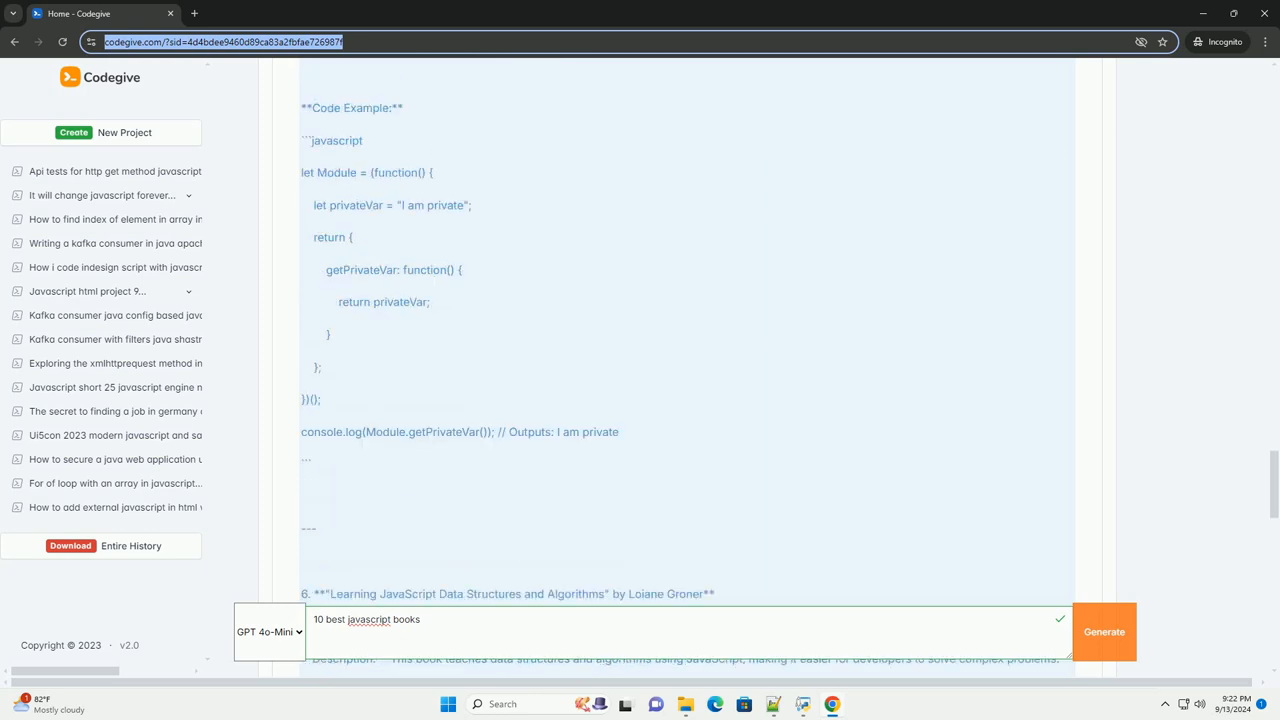
pyautogui.scroll(-3)
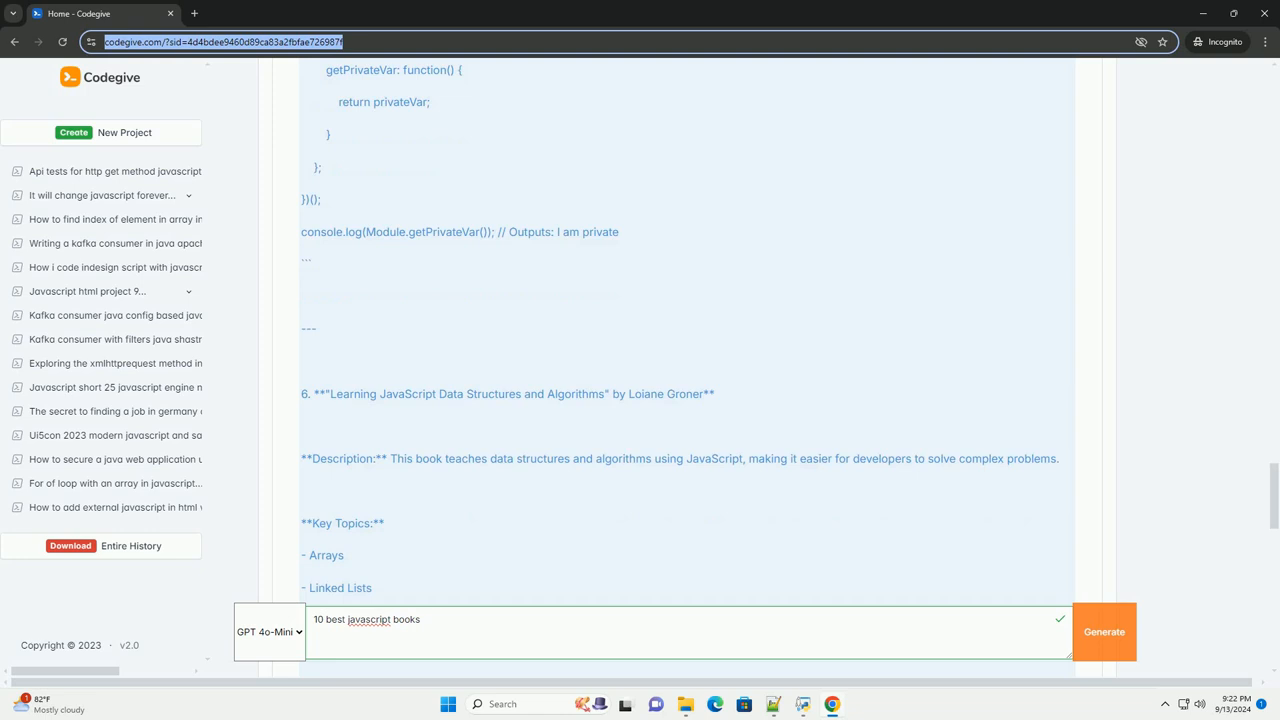
pyautogui.scroll(-3)
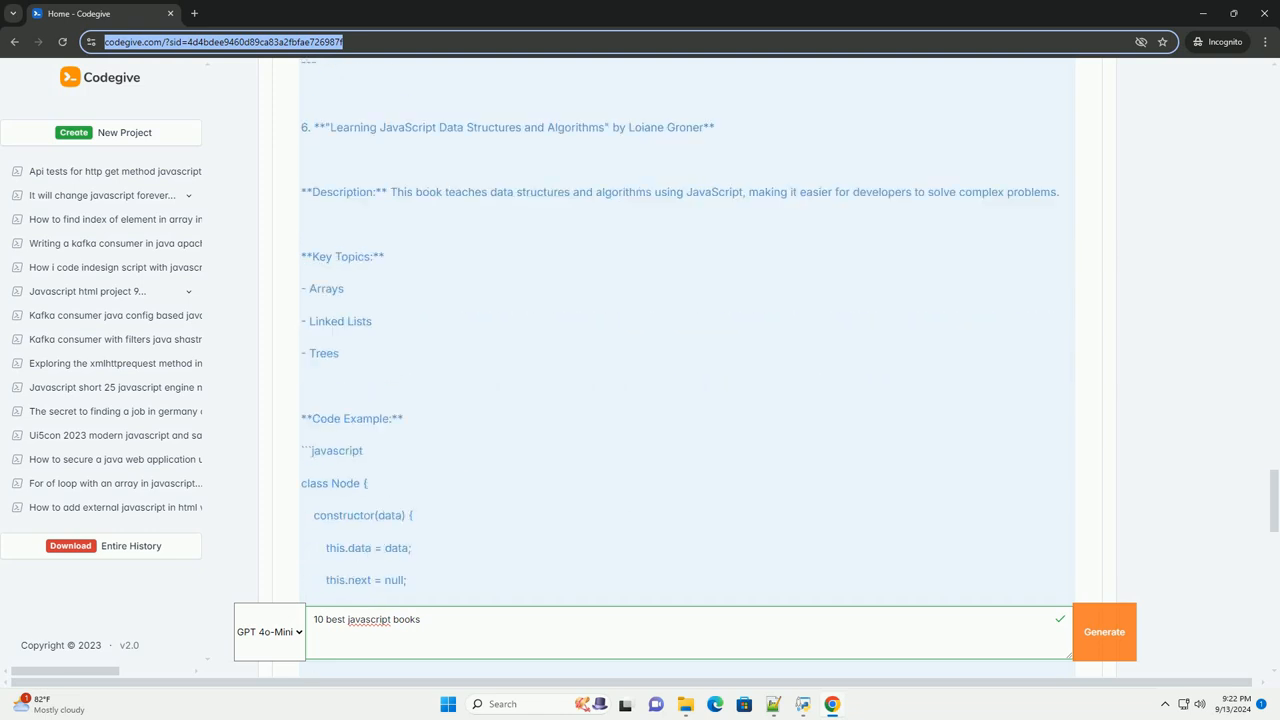
pyautogui.scroll(-3)
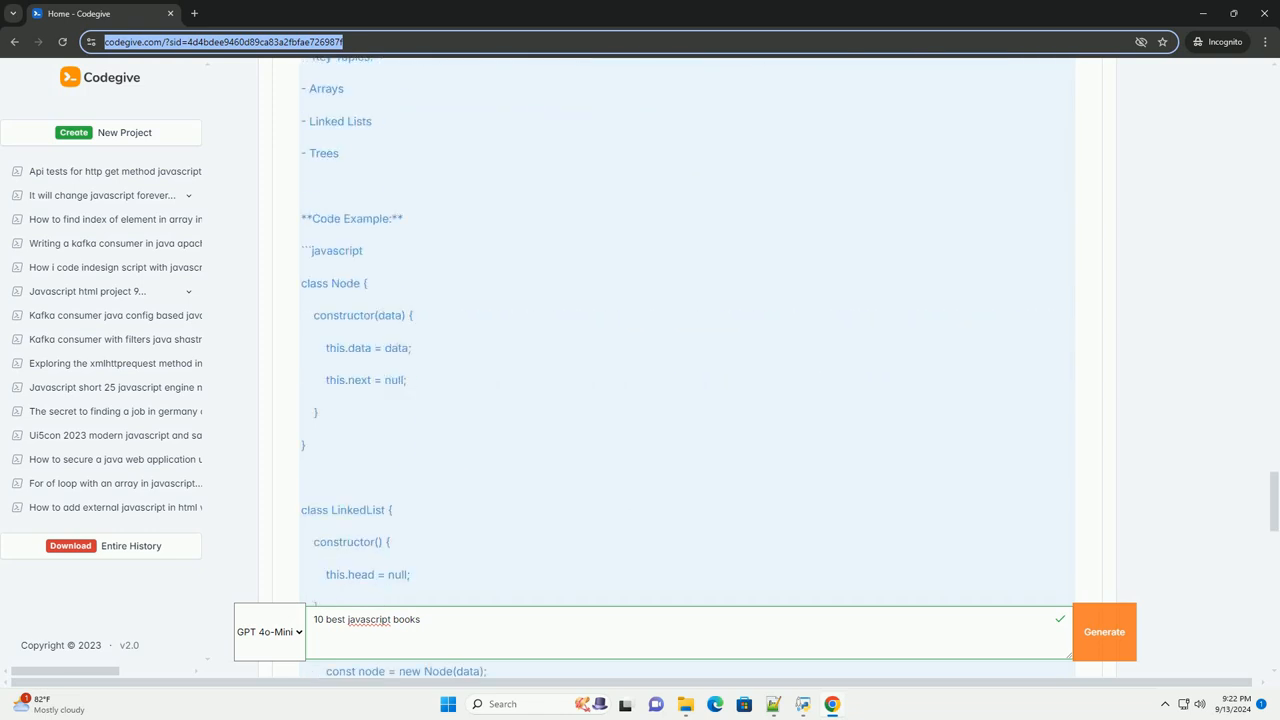
pyautogui.scroll(-3)
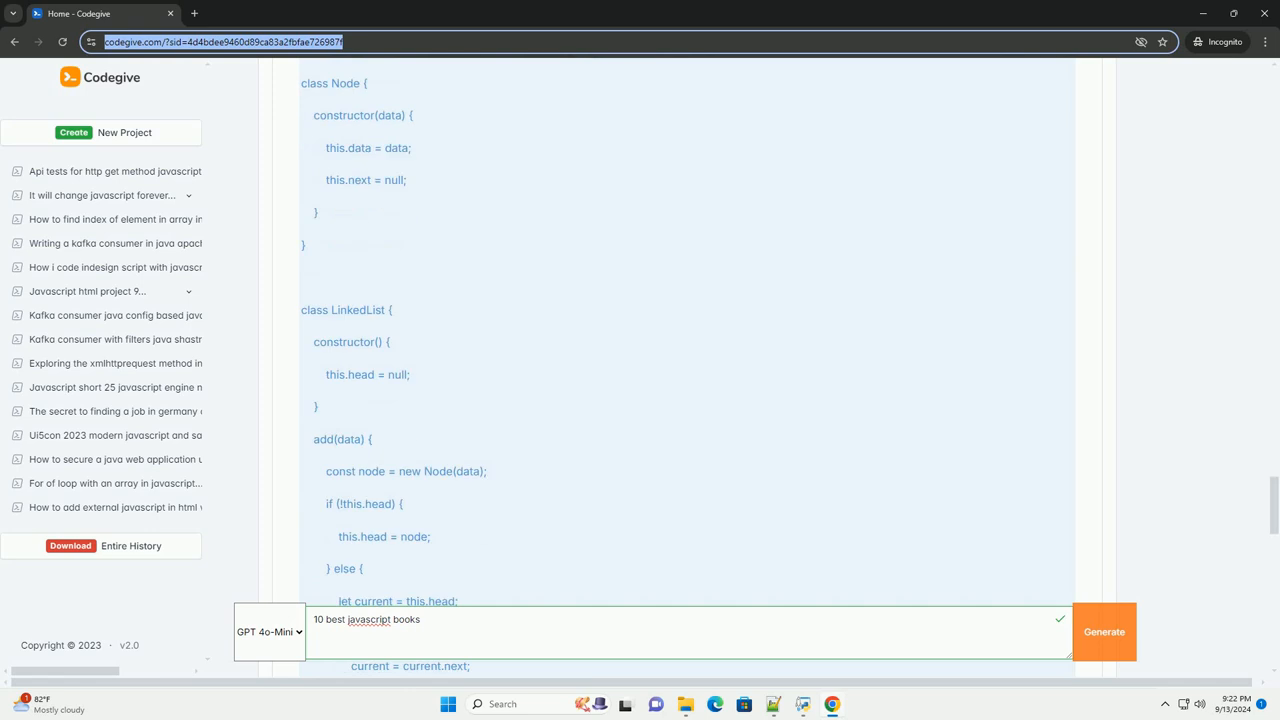
pyautogui.scroll(-3)
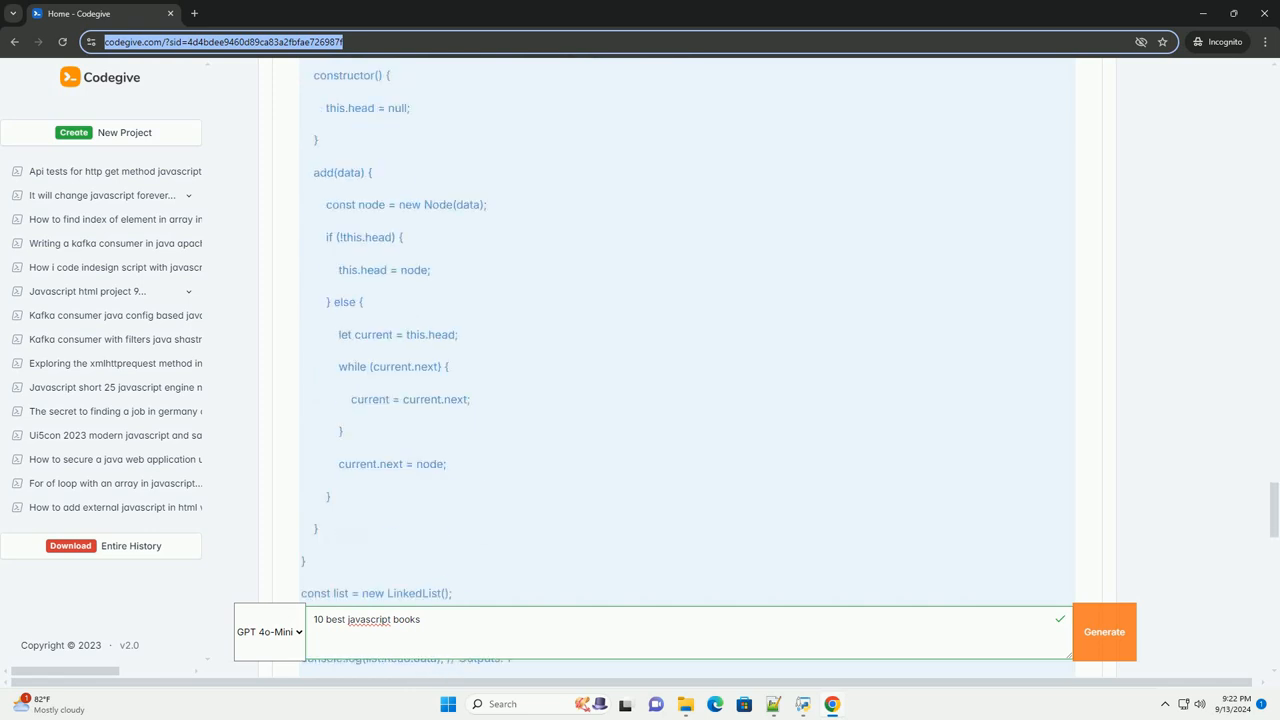
pyautogui.scroll(-3)
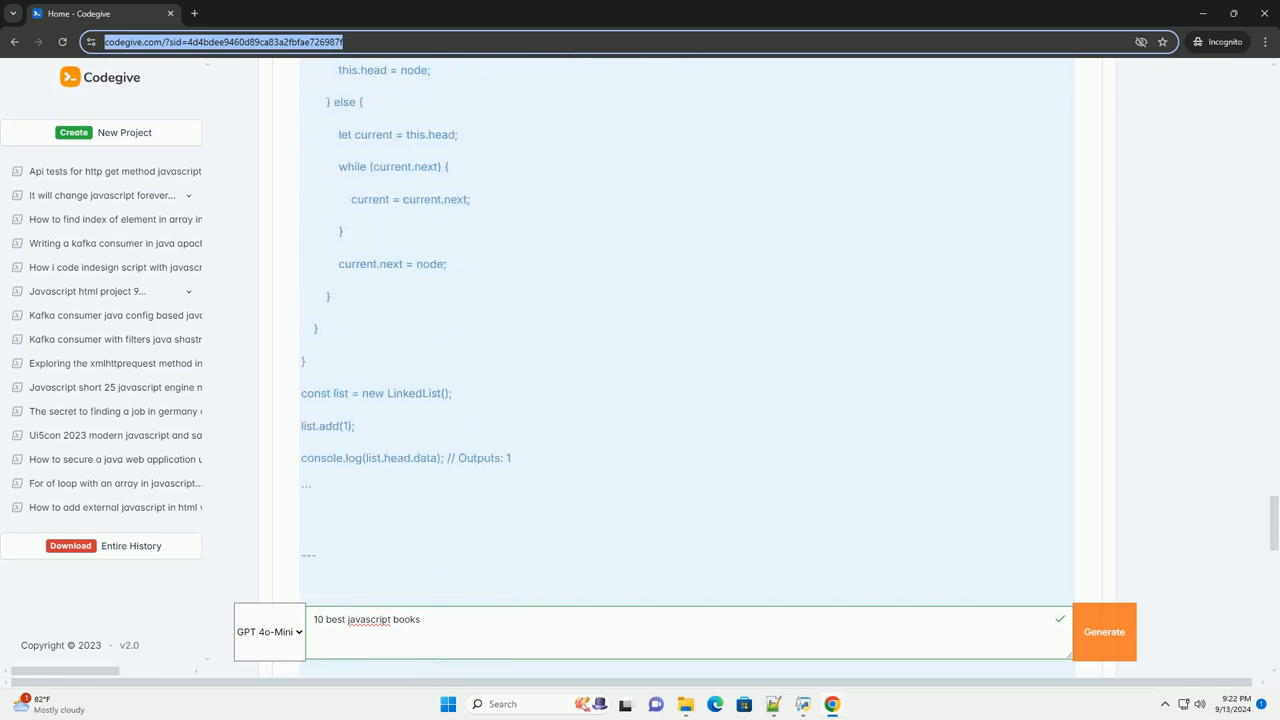
pyautogui.scroll(-3)
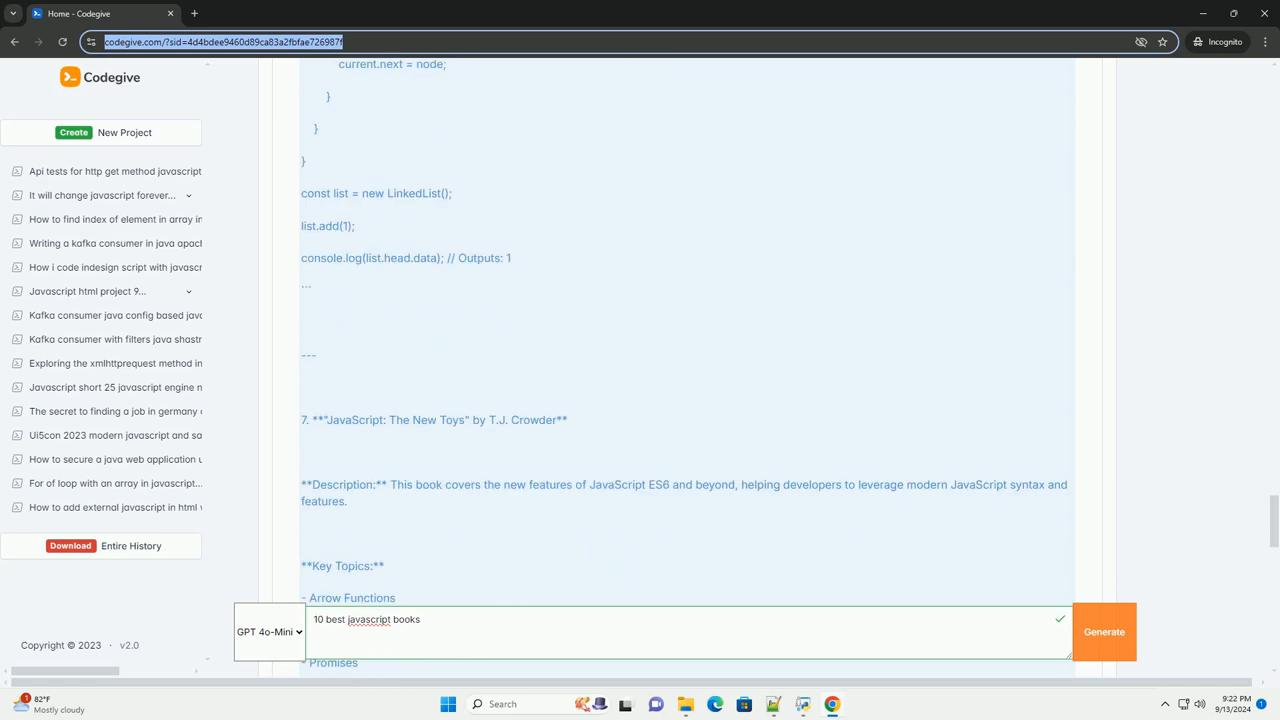
pyautogui.scroll(-3)
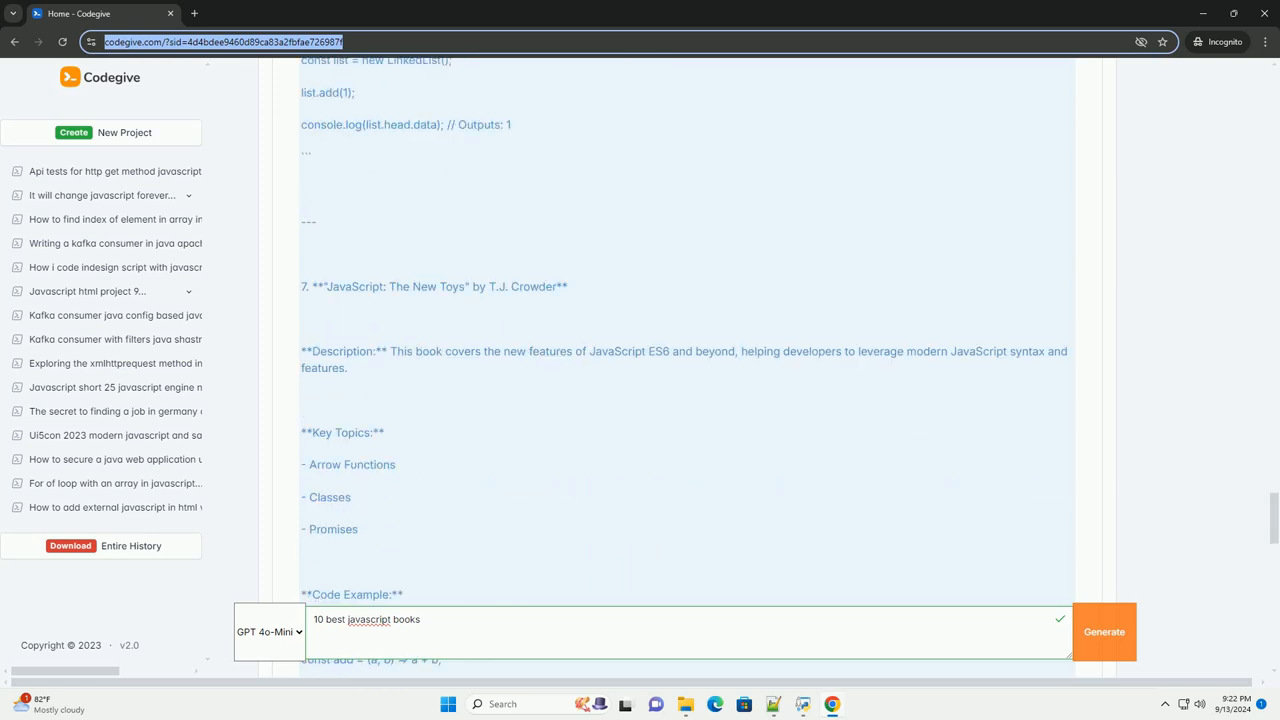
pyautogui.scroll(-3)
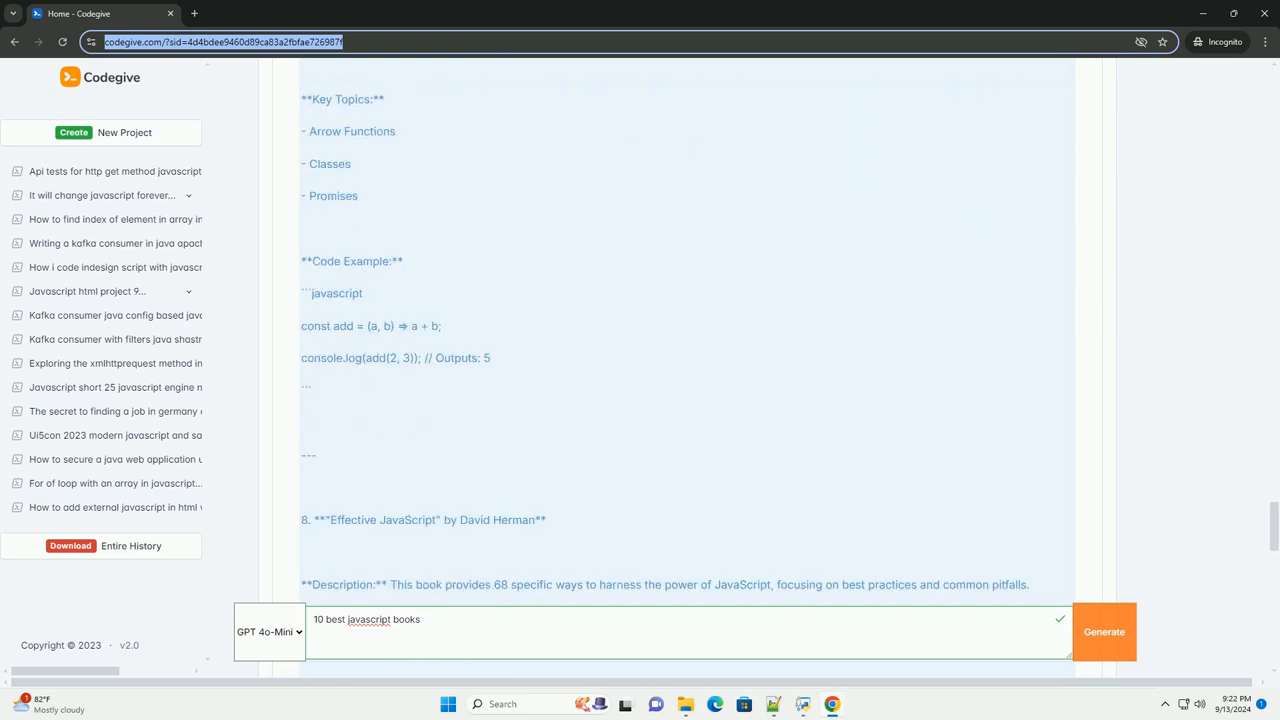
pyautogui.scroll(-3)
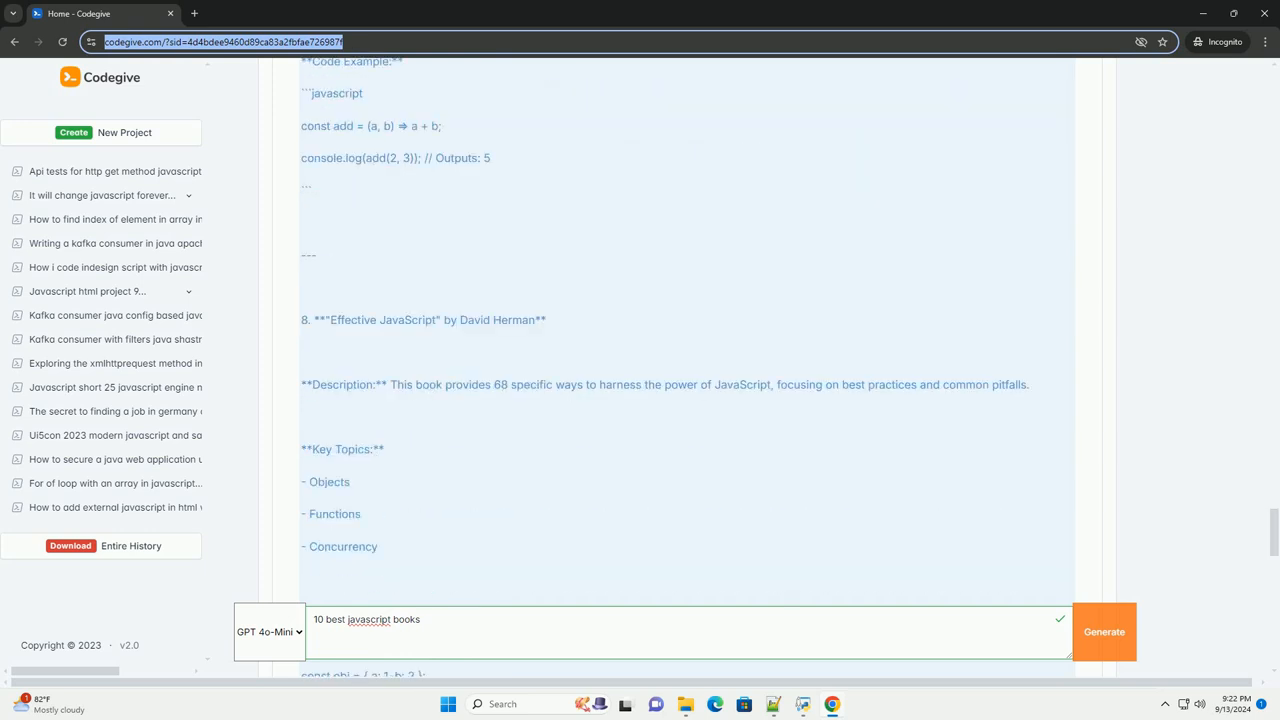
pyautogui.scroll(-3)
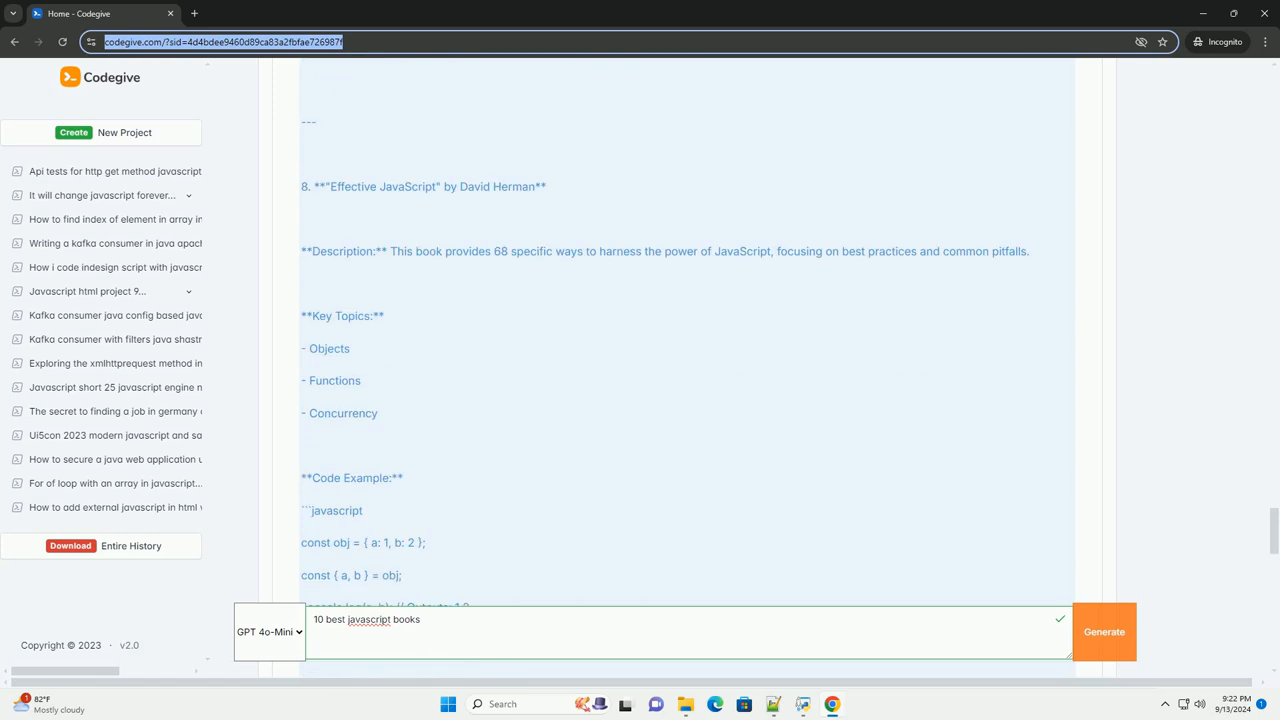
pyautogui.scroll(-3)
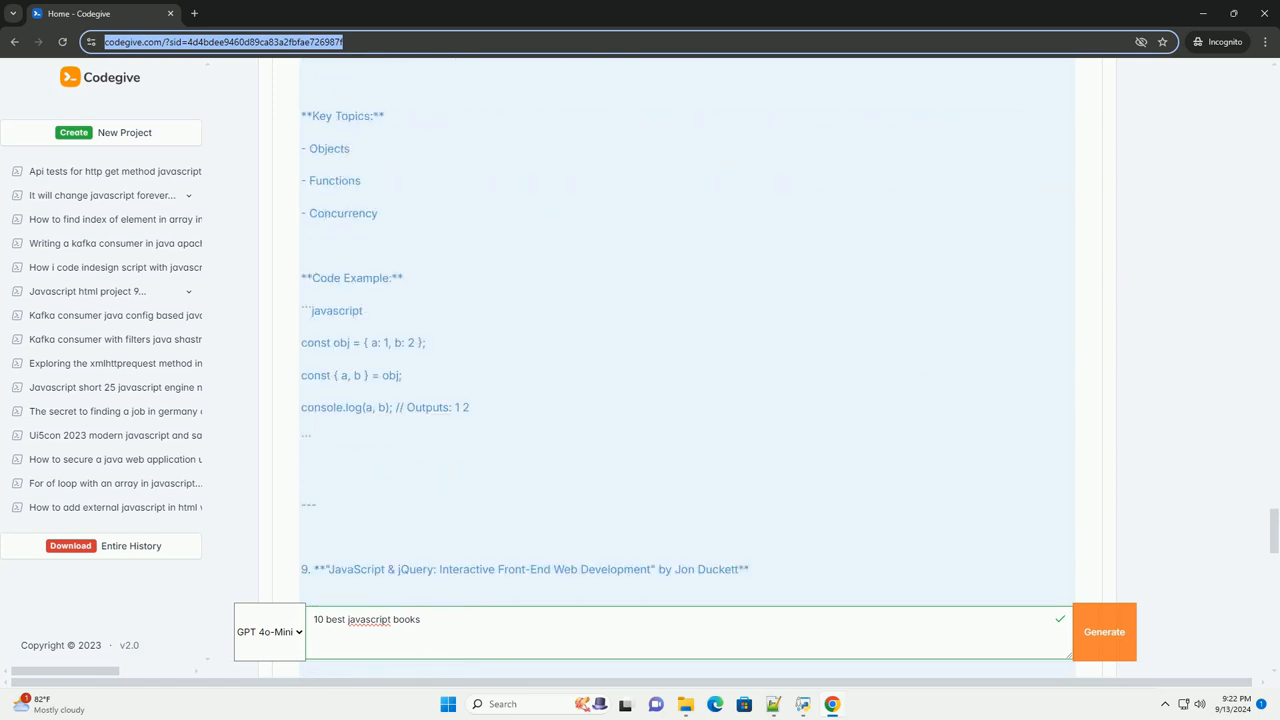
pyautogui.scroll(-3)
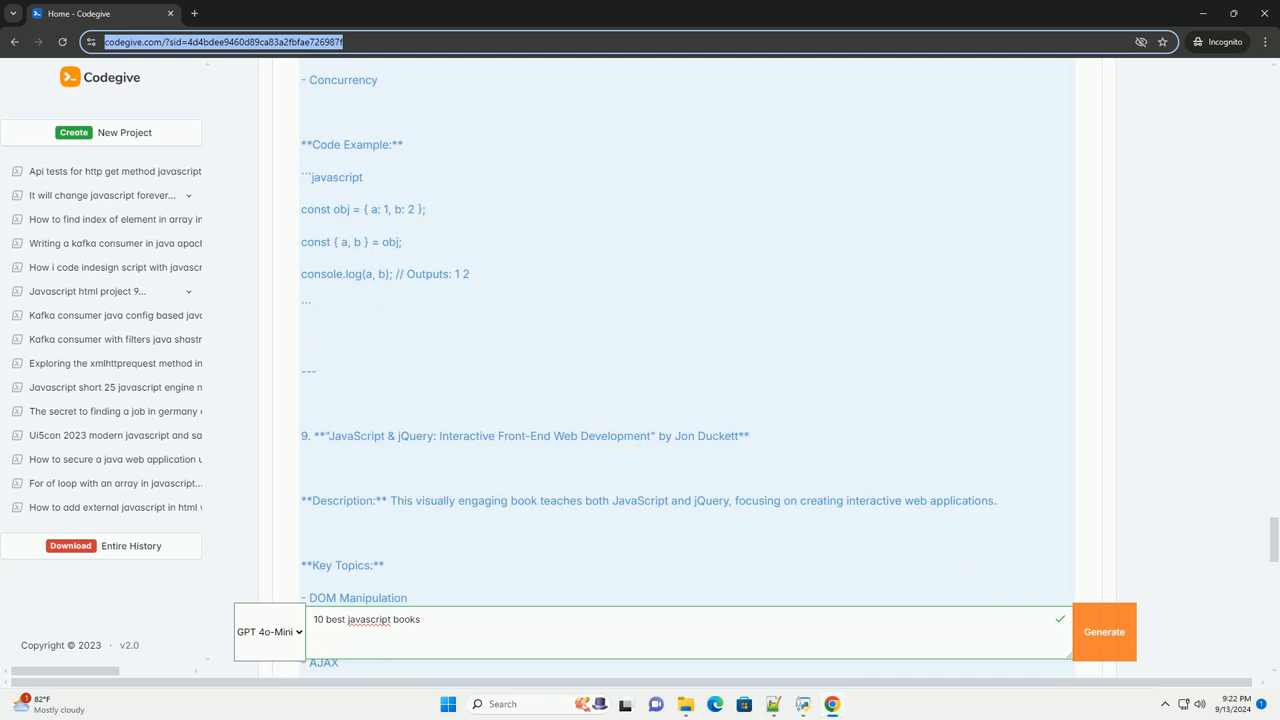
pyautogui.scroll(-3)
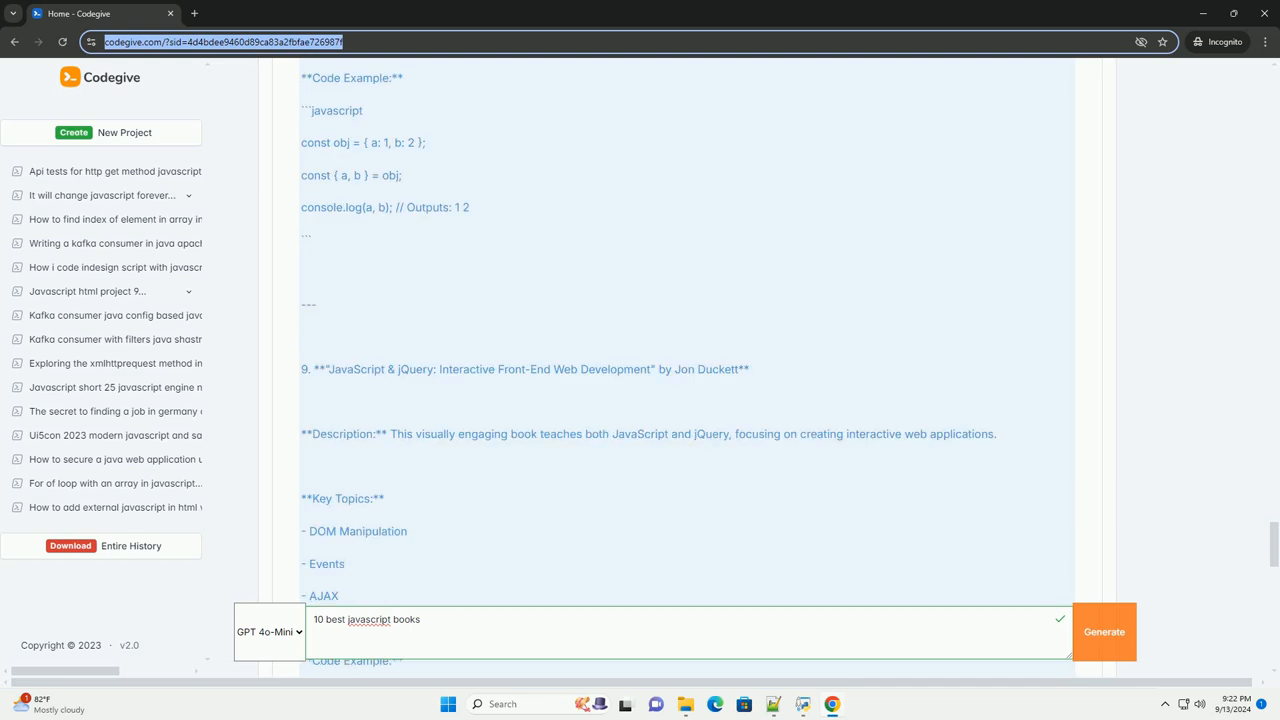